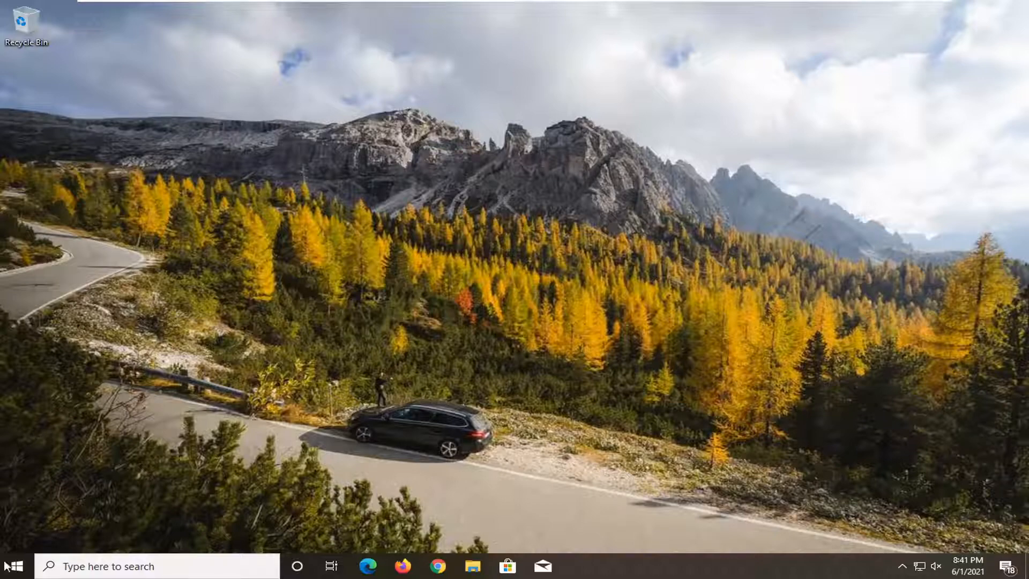
Search 'ser' from the taskbar to reach Services and the Windows Media Player Network Sharing Service.
text(ser)
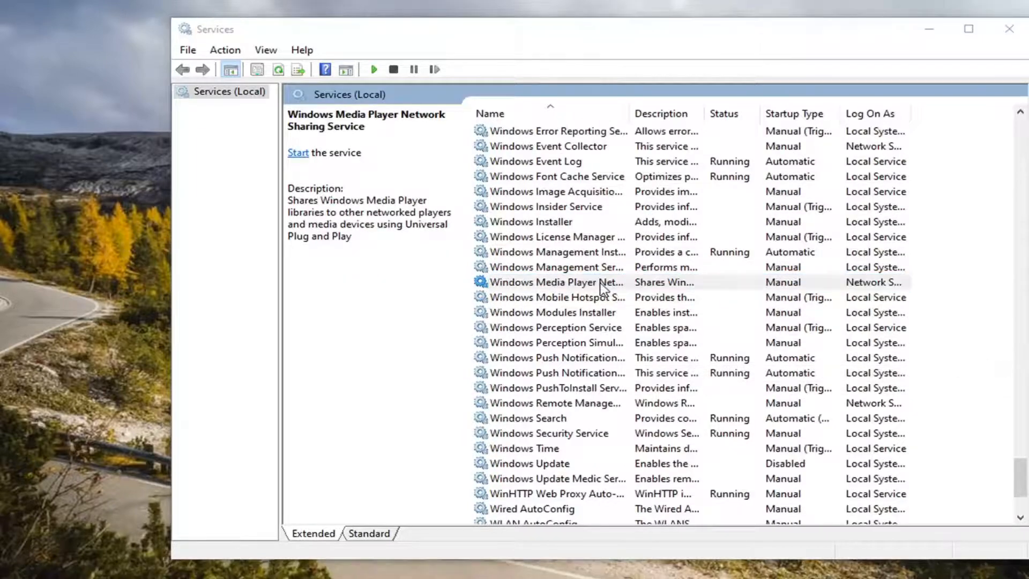
Start the Windows Media Player Network Sharing Service from its properties, then search 'control' for Control Panel.
double_click(551, 282)
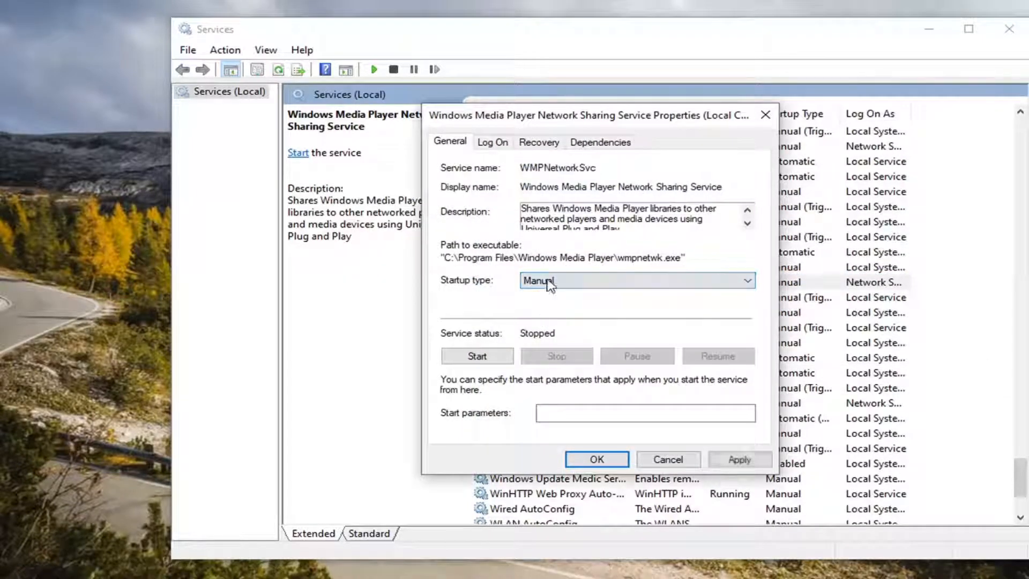
click(743, 280)
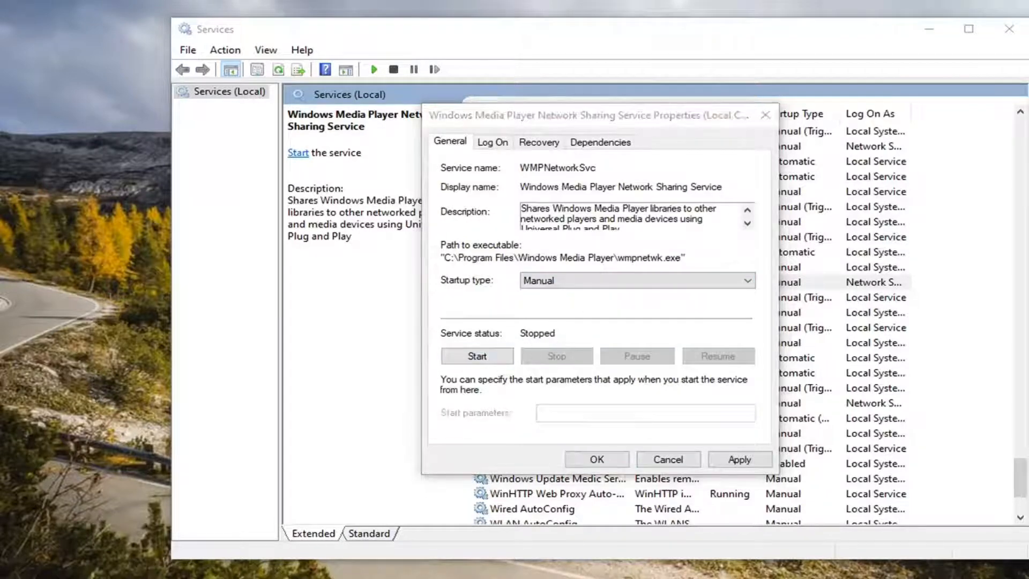
click(475, 356)
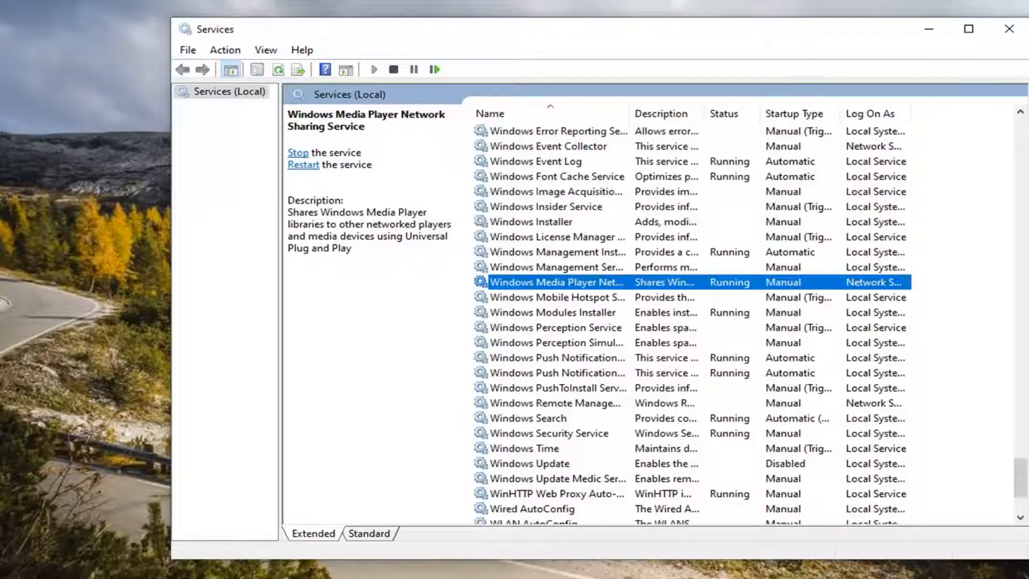
text(control)
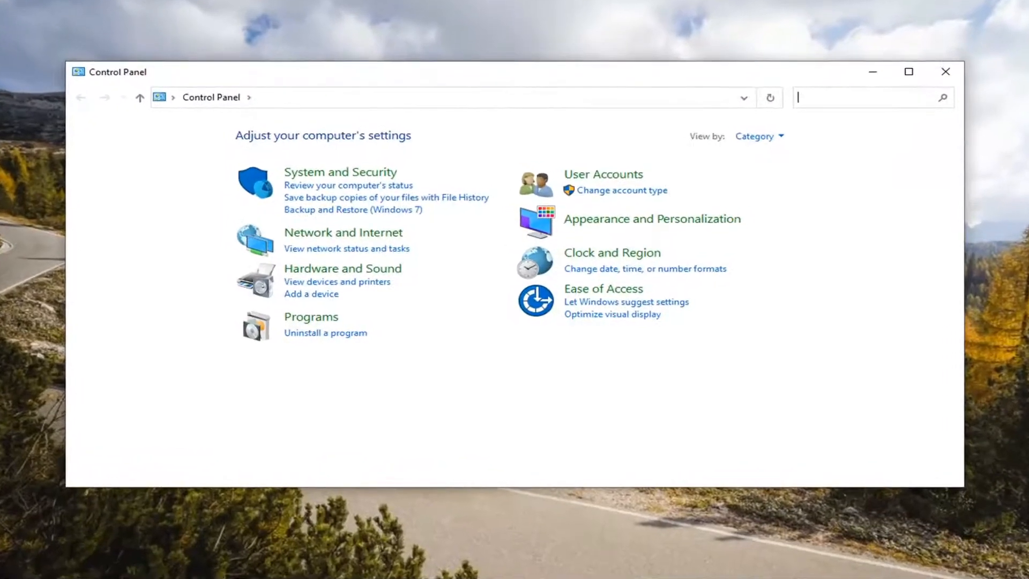
Show Control Panel items as Large icons and list every troubleshooter under Troubleshooting.
click(759, 136)
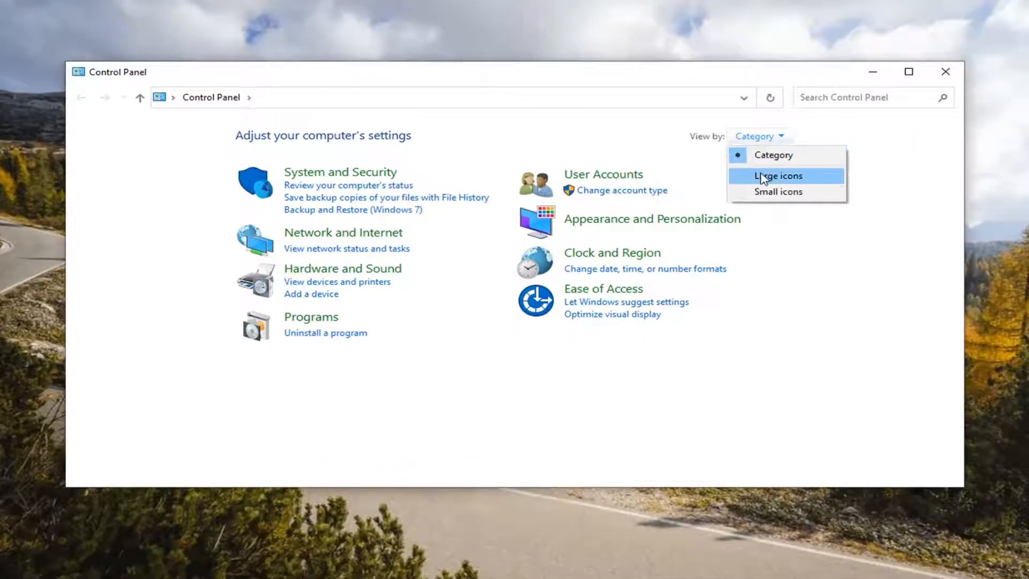
click(778, 175)
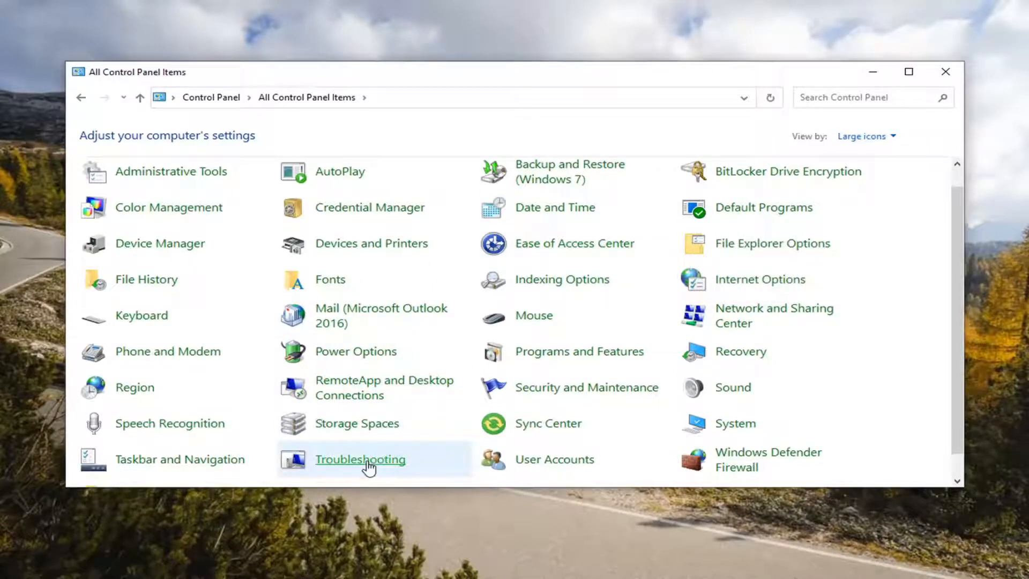
click(360, 458)
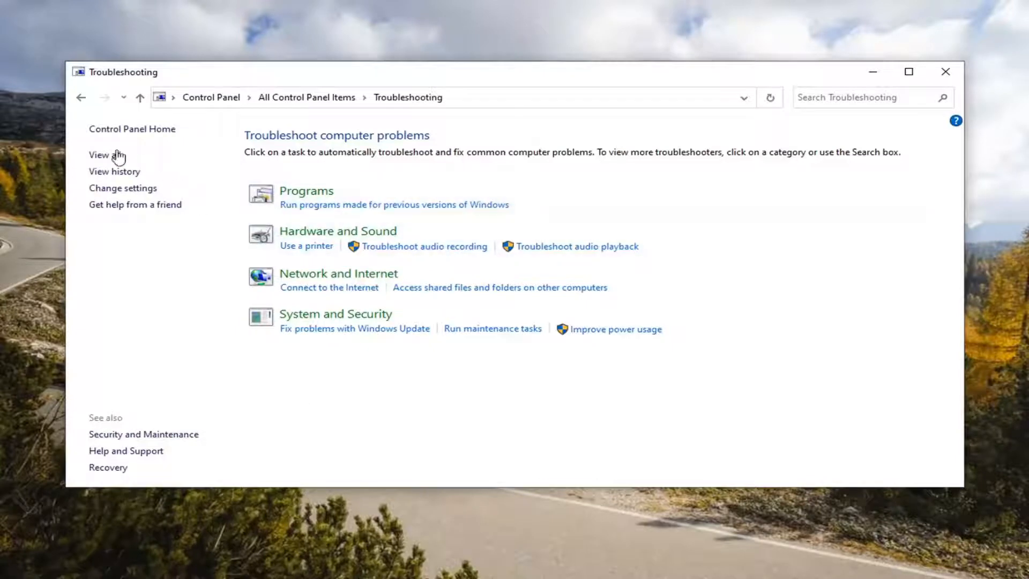
click(98, 154)
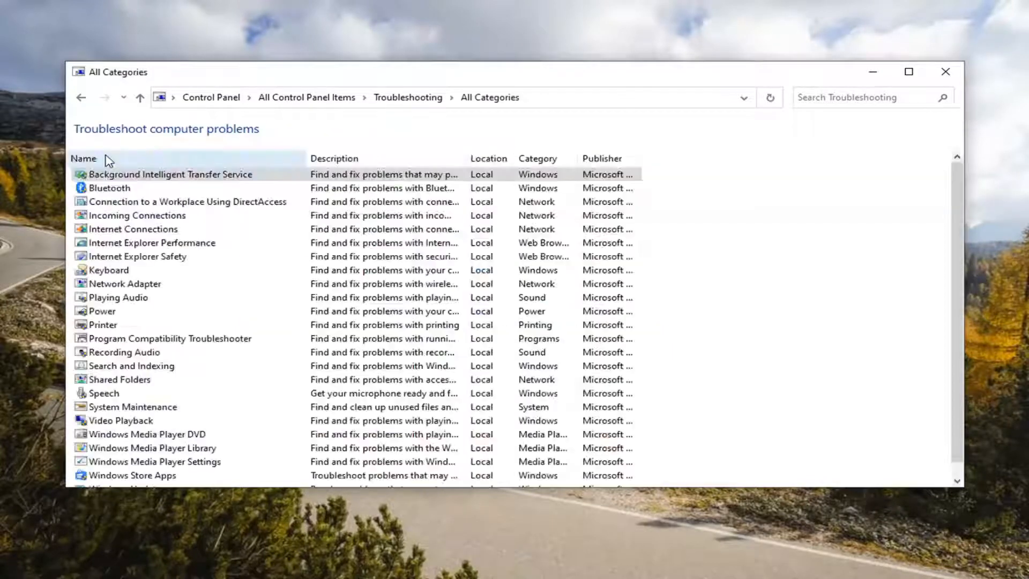
mouse_move(192, 472)
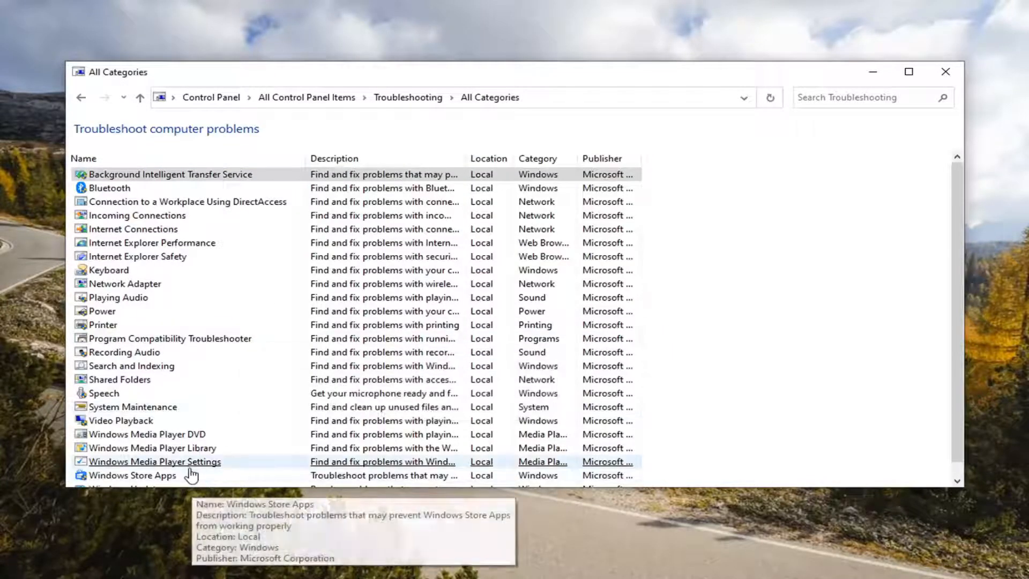
mouse_move(191, 453)
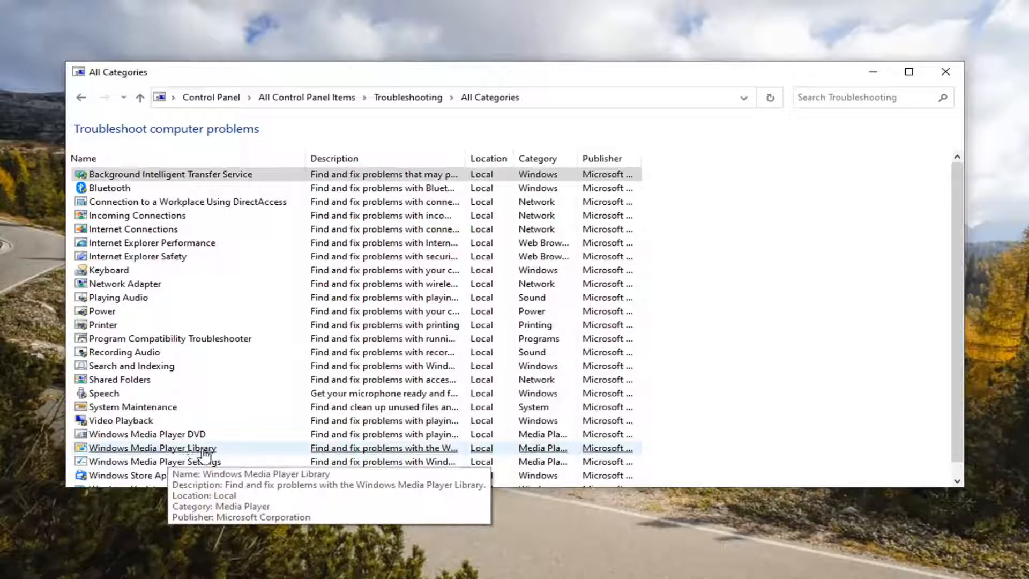
Run the Windows Media Player Library troubleshooter, apply the fix recreating the media library, and close Control Panel.
double_click(151, 448)
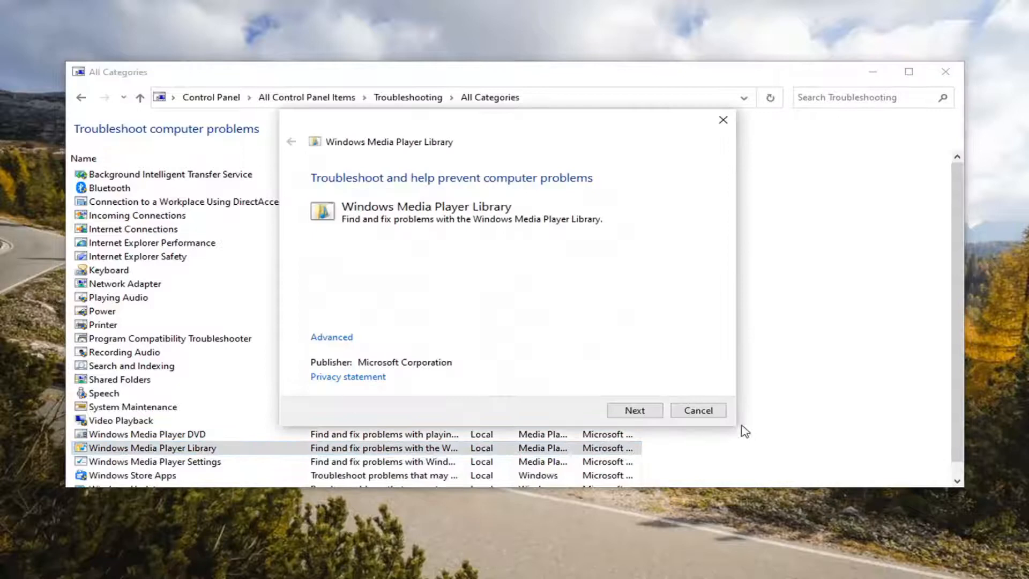
click(633, 411)
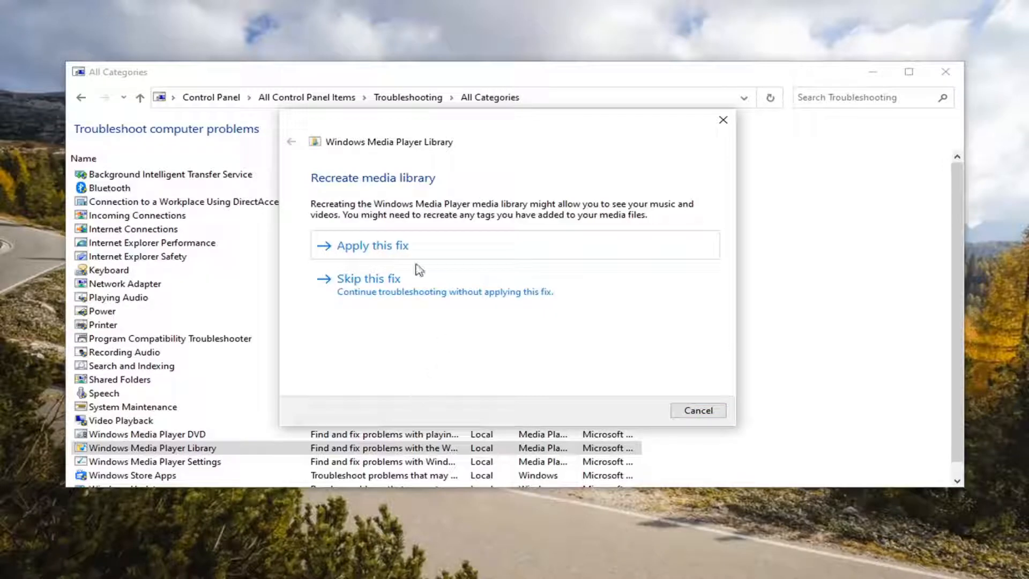
click(372, 244)
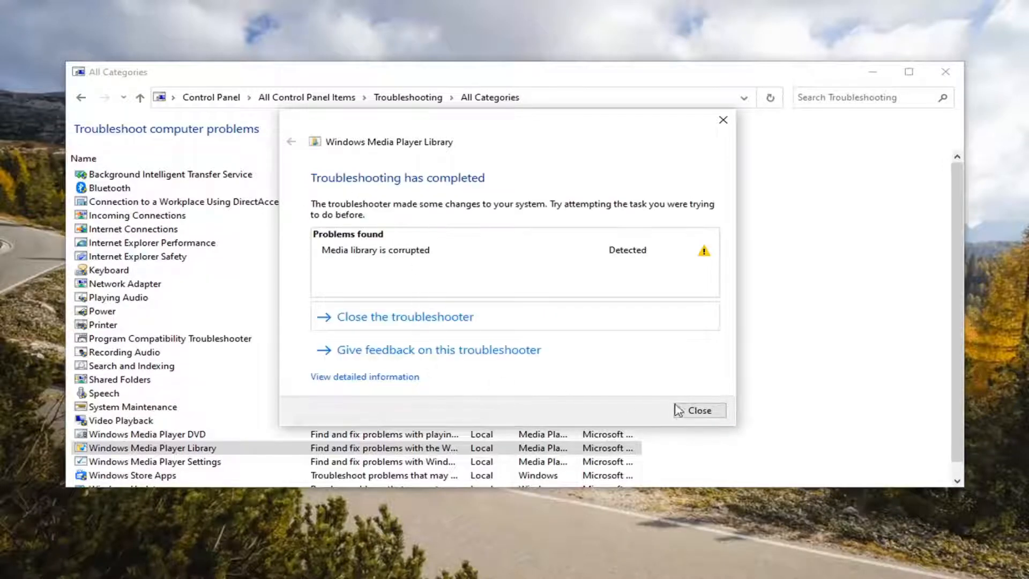
click(697, 410)
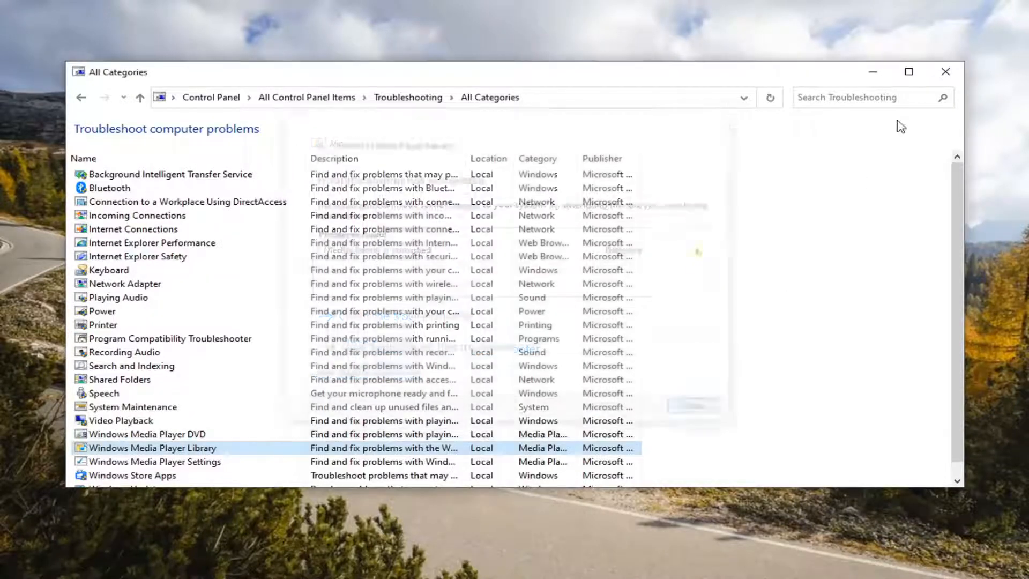
click(945, 71)
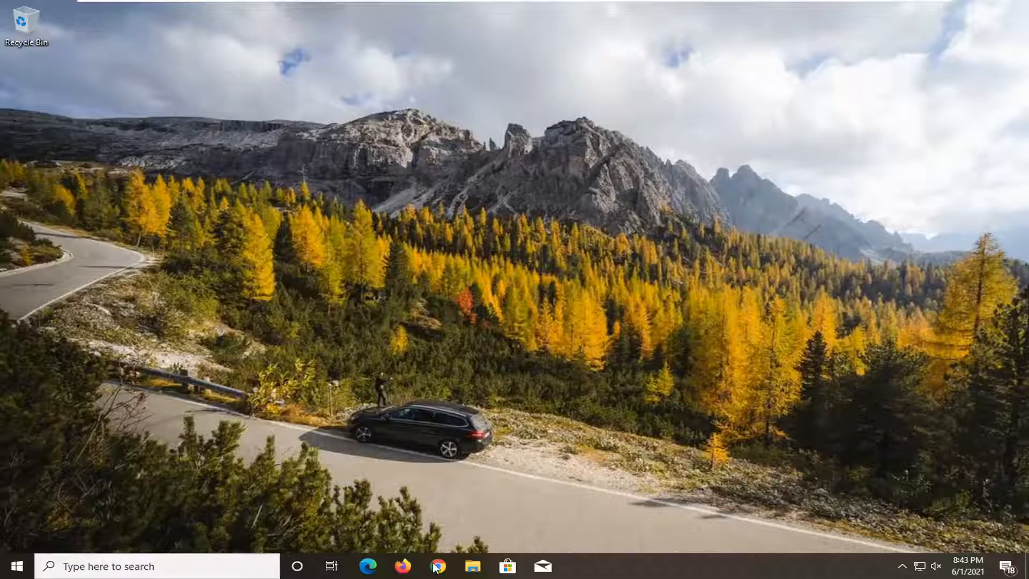
In Chrome at google.com, search for 'media player codec pack'.
click(437, 566)
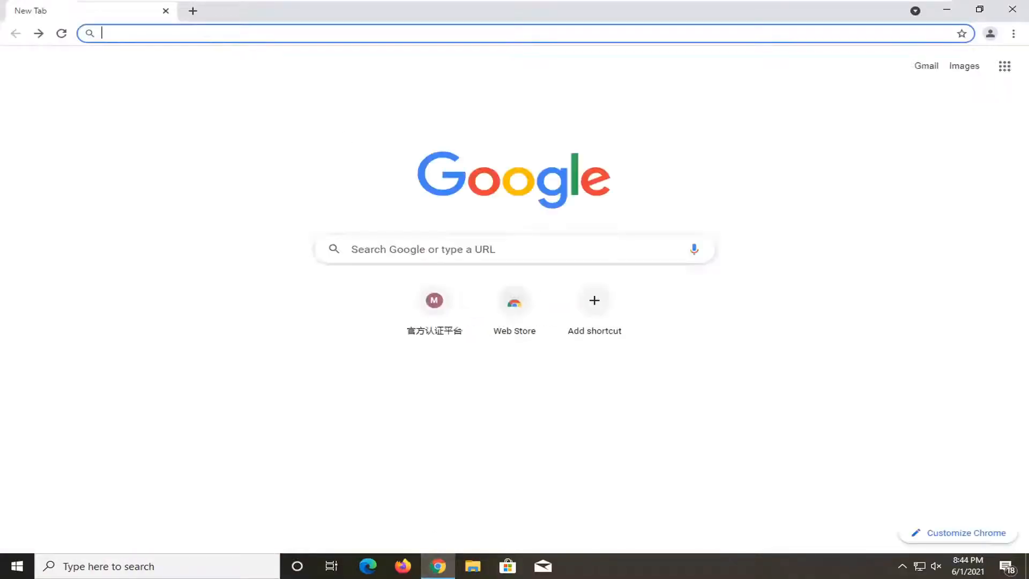
text(google.com)
text(media player codec)
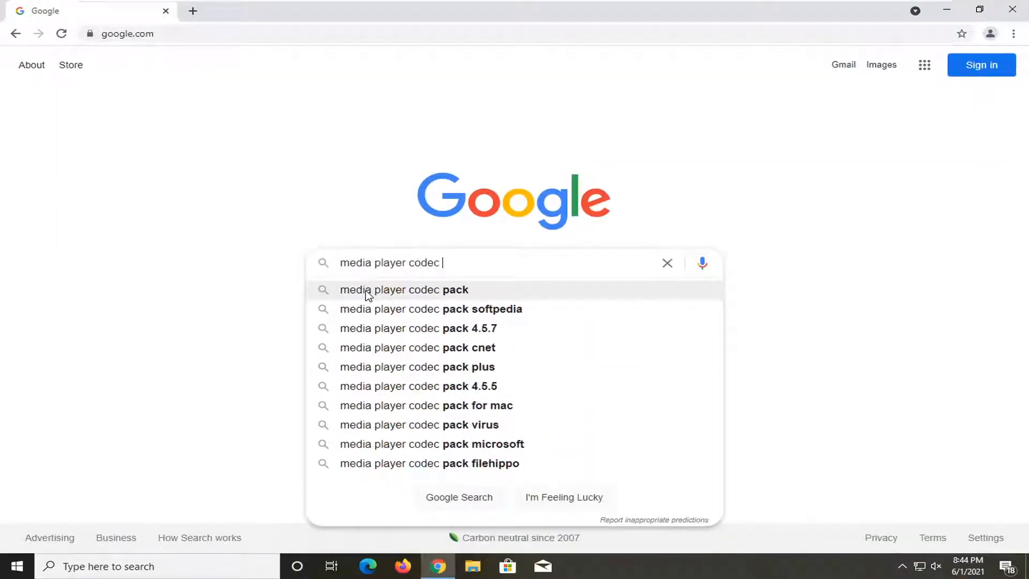
click(404, 290)
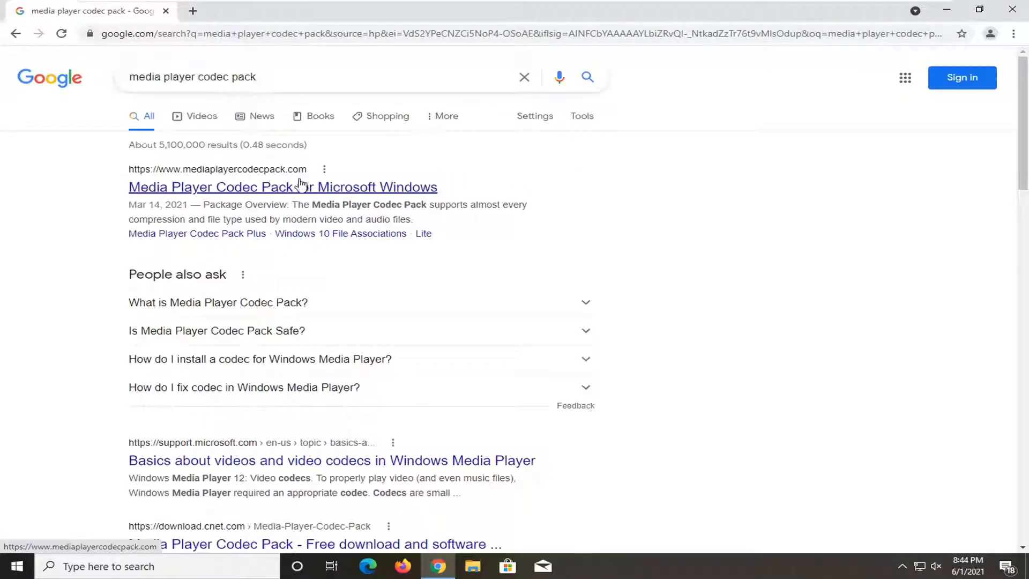
Download the Windows 10/8/7/Vista/2008 installer from mediaplayercodecpack.com and leave the browser.
click(282, 186)
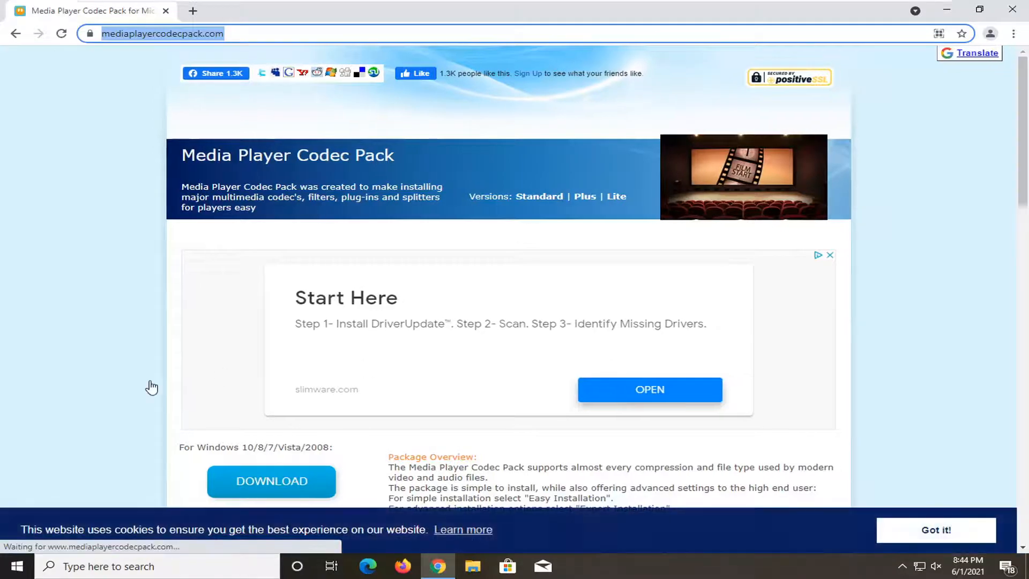
scroll(down, 3)
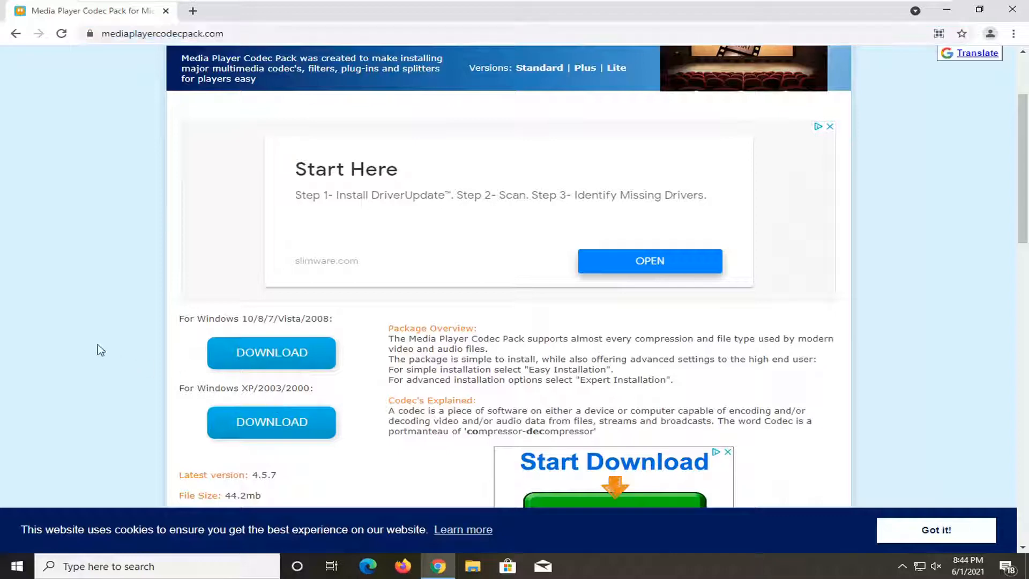
scroll(down, 3)
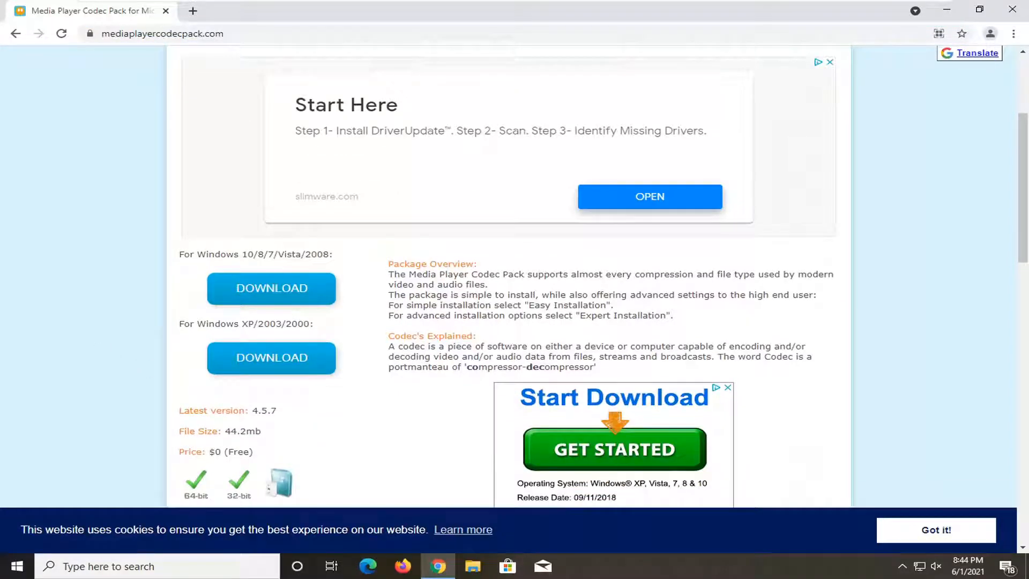
mouse_move(271, 289)
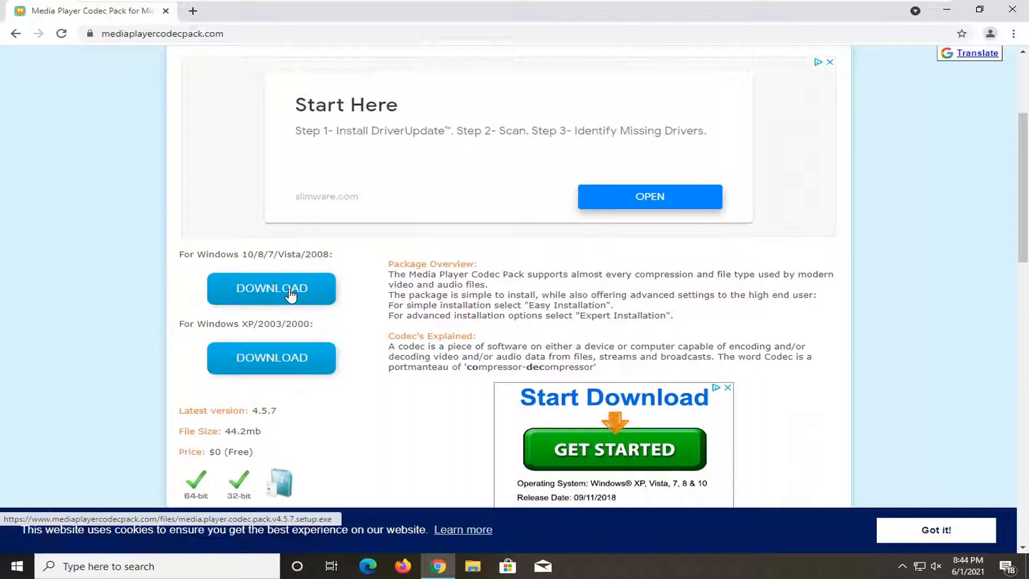
click(272, 287)
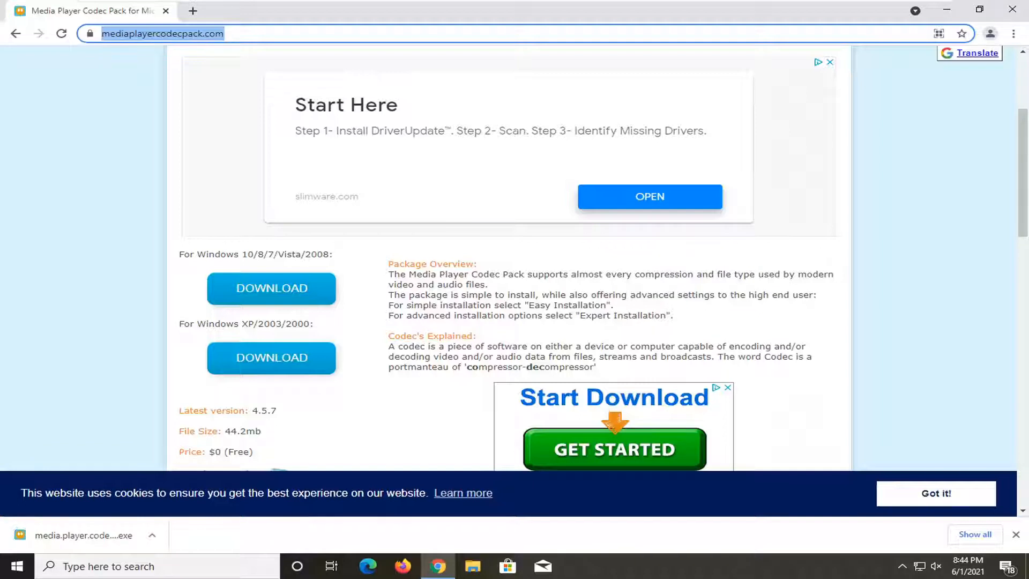
click(84, 534)
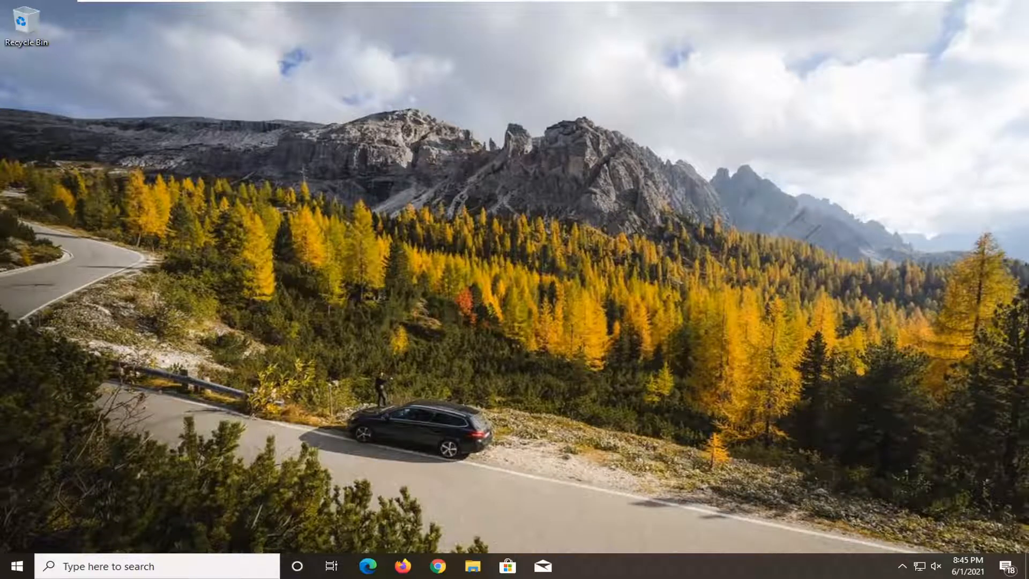
mouse_move(552, 460)
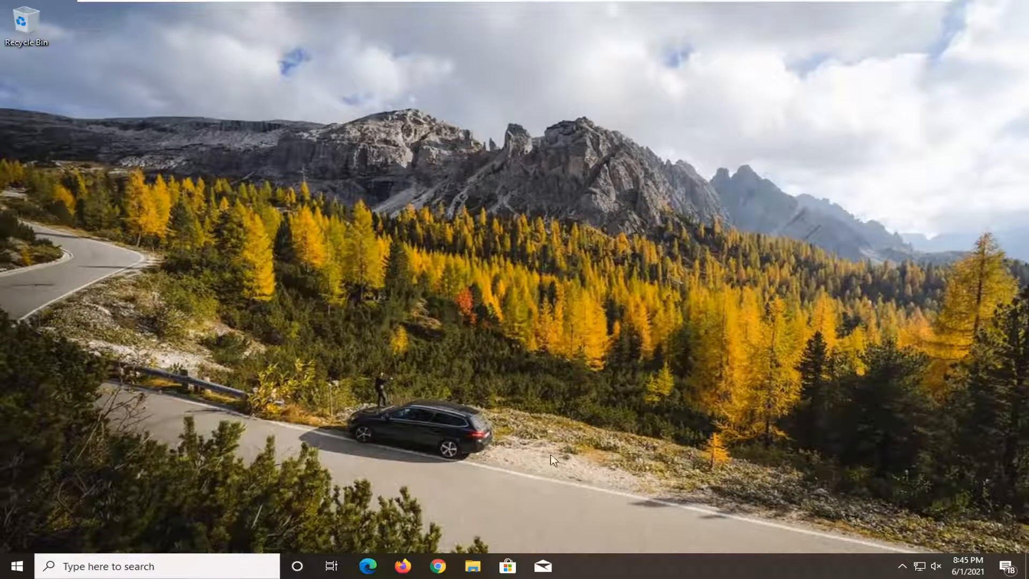
mouse_move(473, 566)
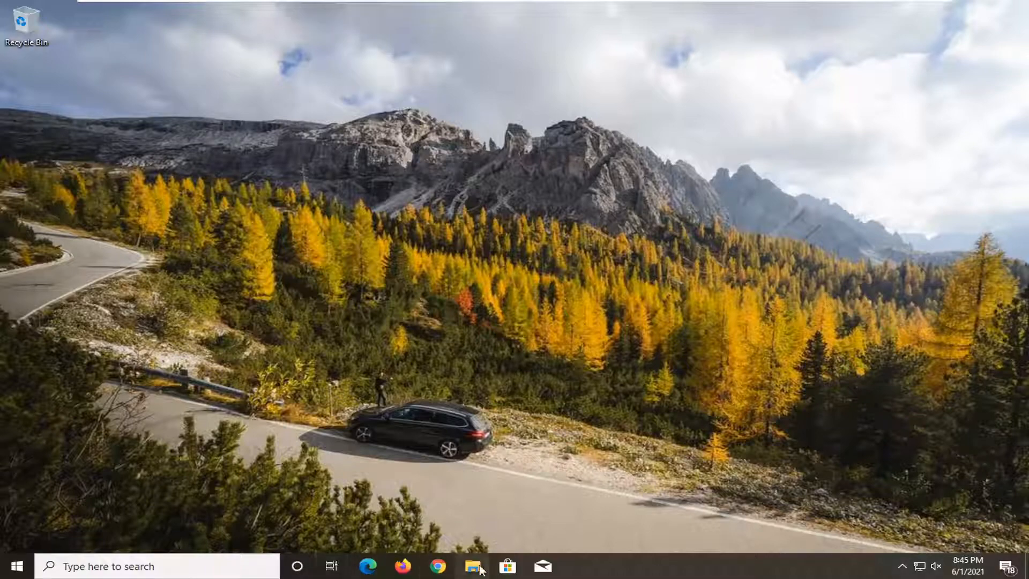
Launch media.player.codec.pack.v4.5.7.setup from Downloads and close the Explorer window.
click(472, 566)
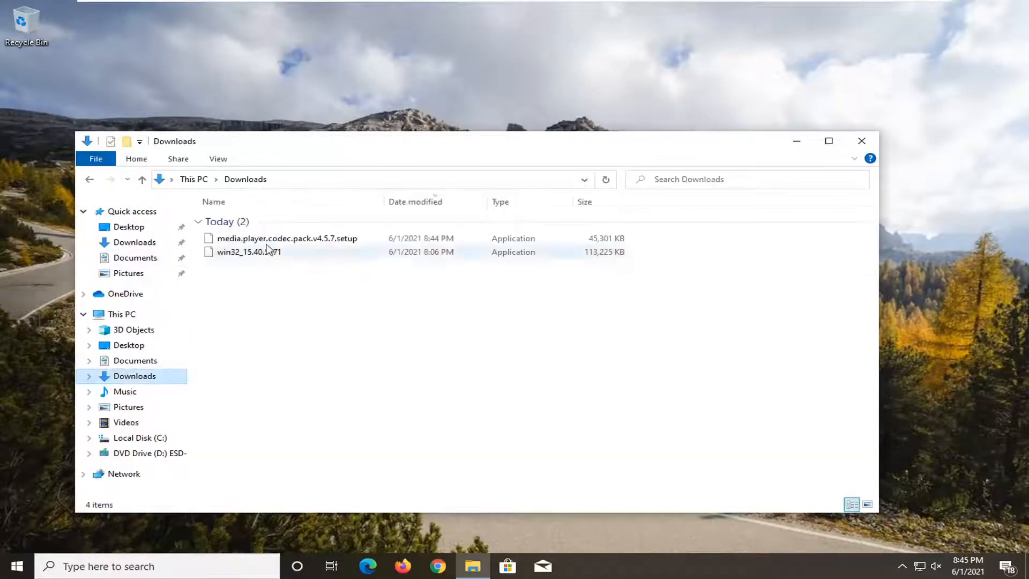
click(287, 238)
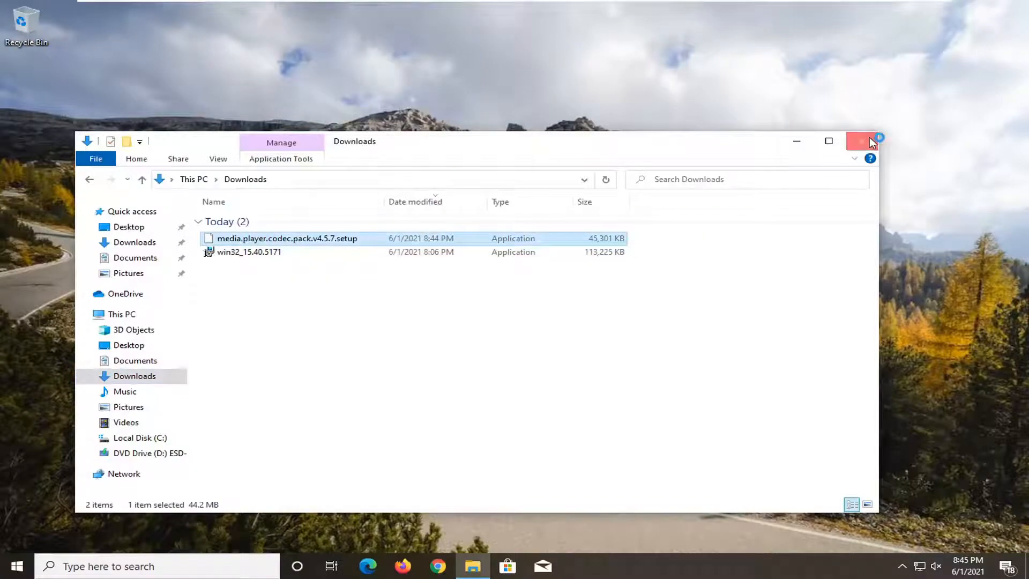
click(860, 142)
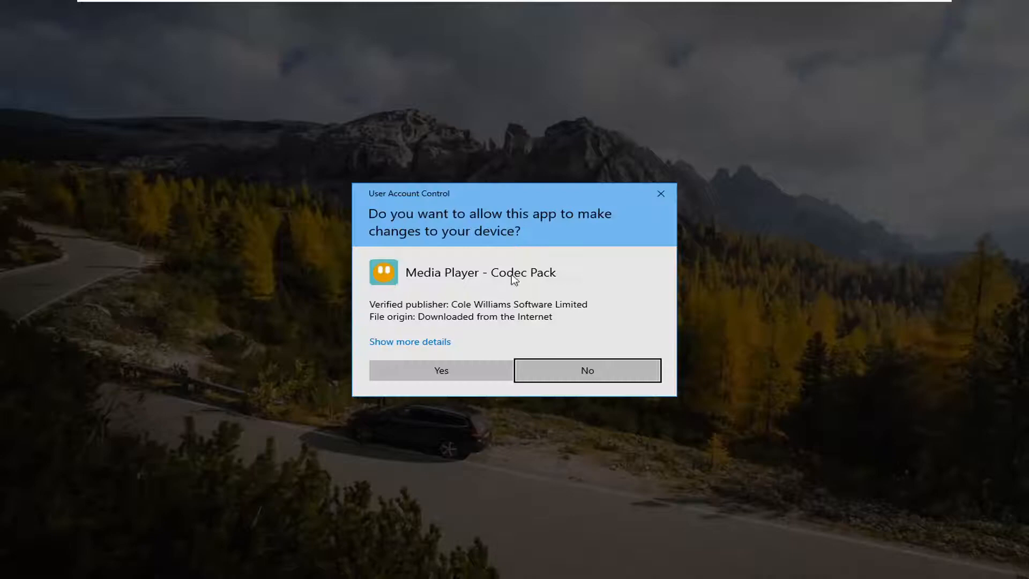
mouse_move(441, 384)
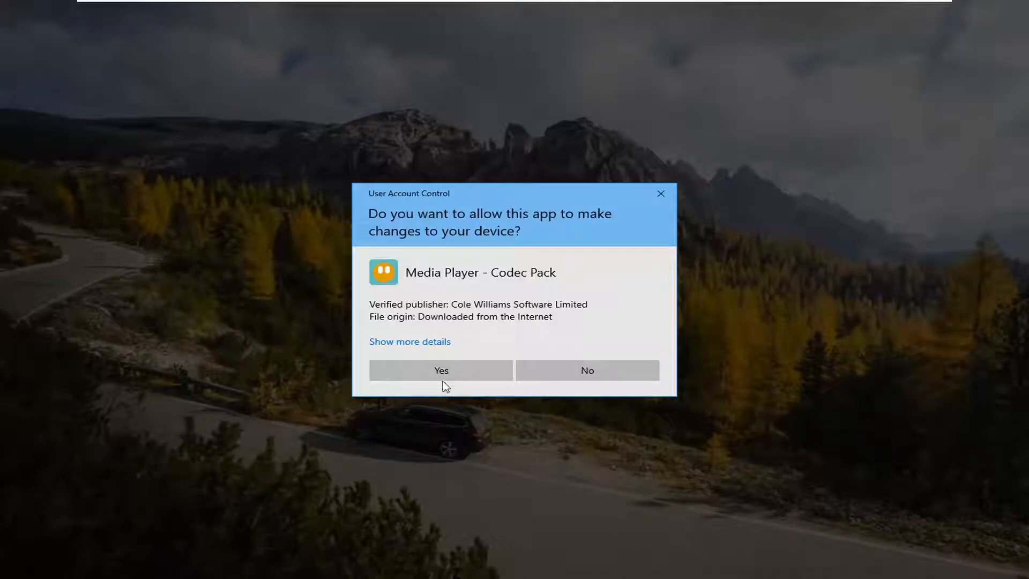
Answer Yes to the User Account Control prompt for Media Player - Codec Pack.
click(441, 370)
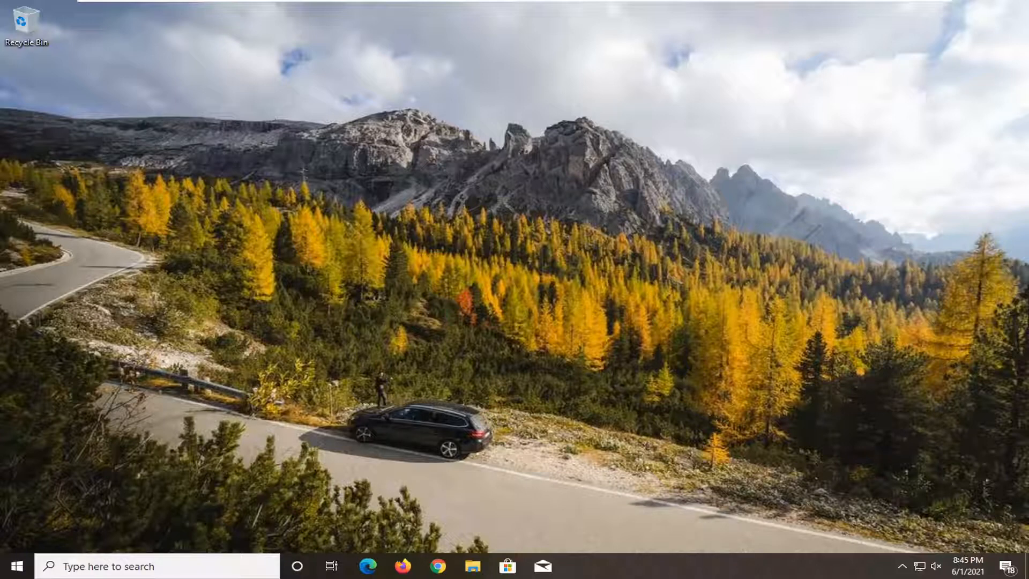
Proceed with Easy Installation, accept the license, keep default components, and decline the Avast and McAfee offers.
click(577, 566)
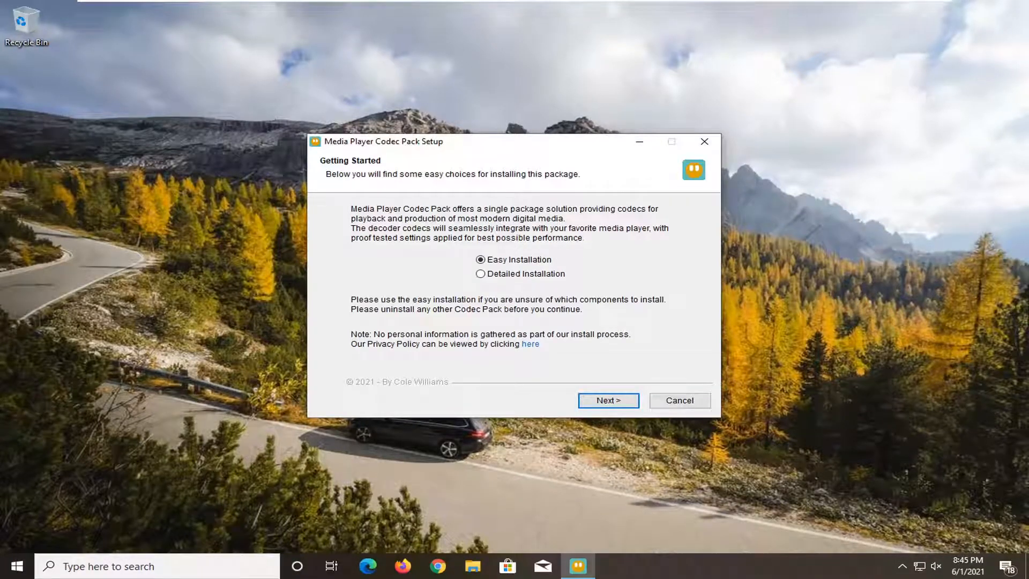
mouse_move(575, 356)
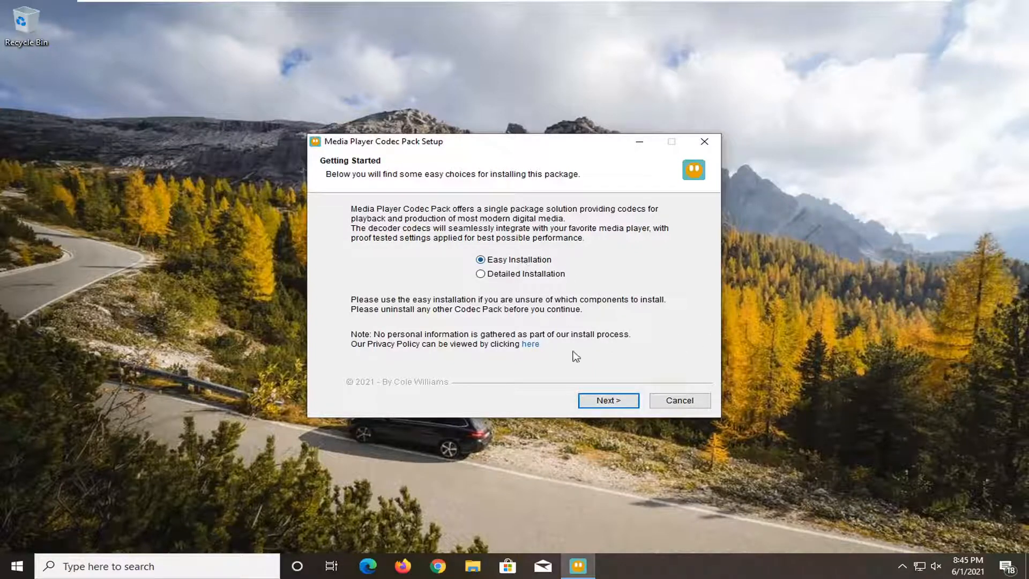
click(606, 399)
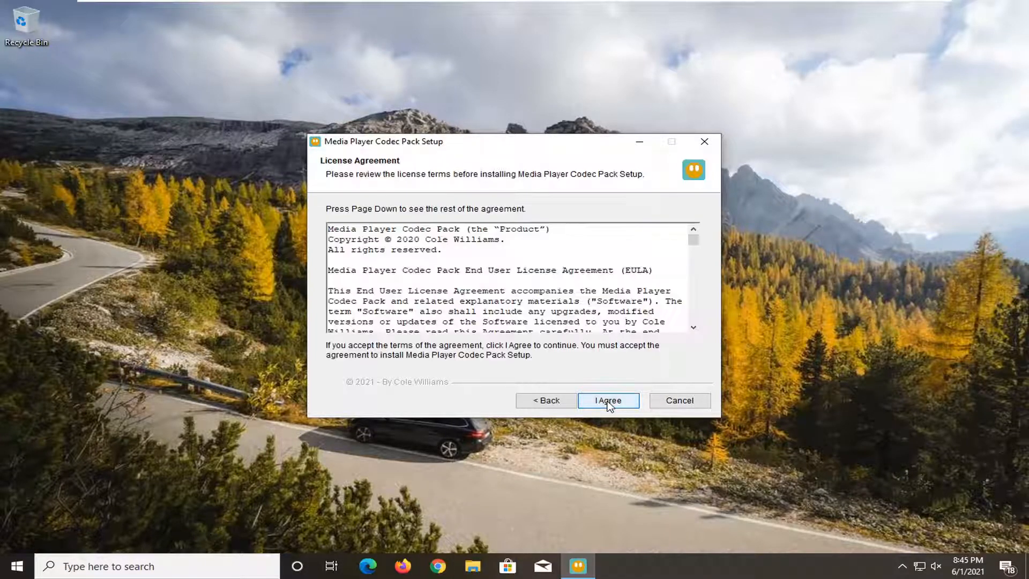
click(606, 399)
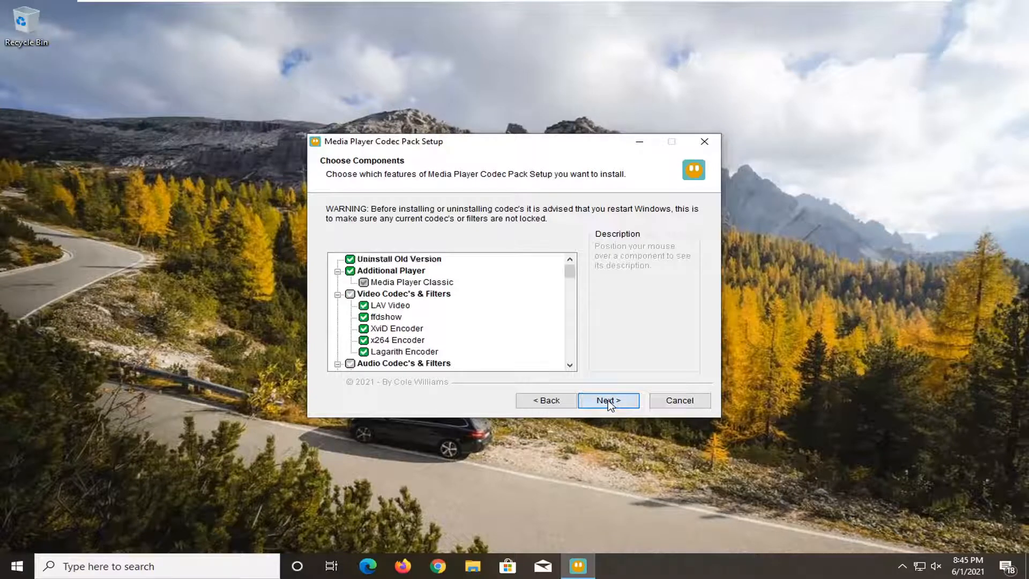
click(606, 399)
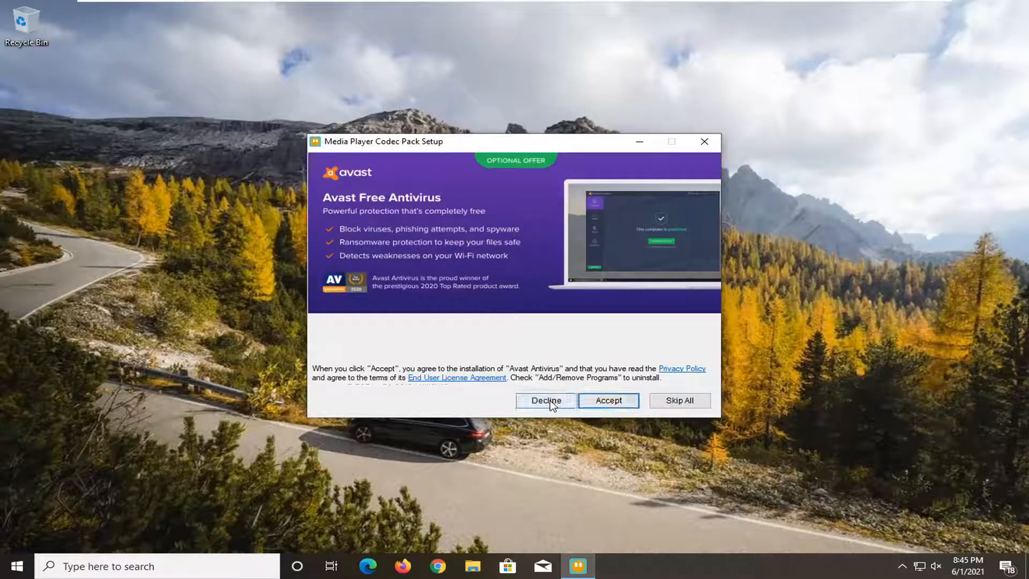
click(545, 399)
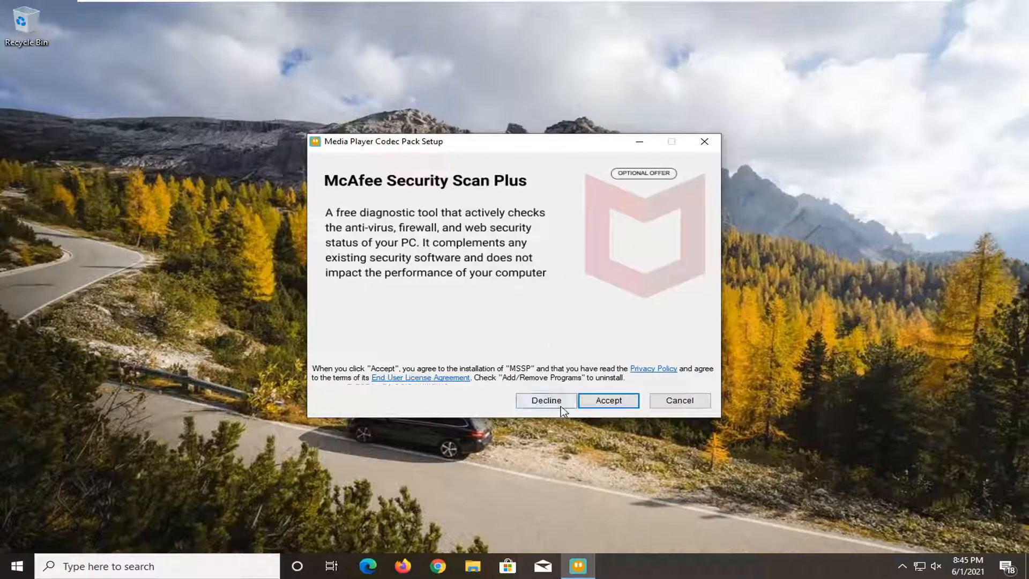
click(546, 400)
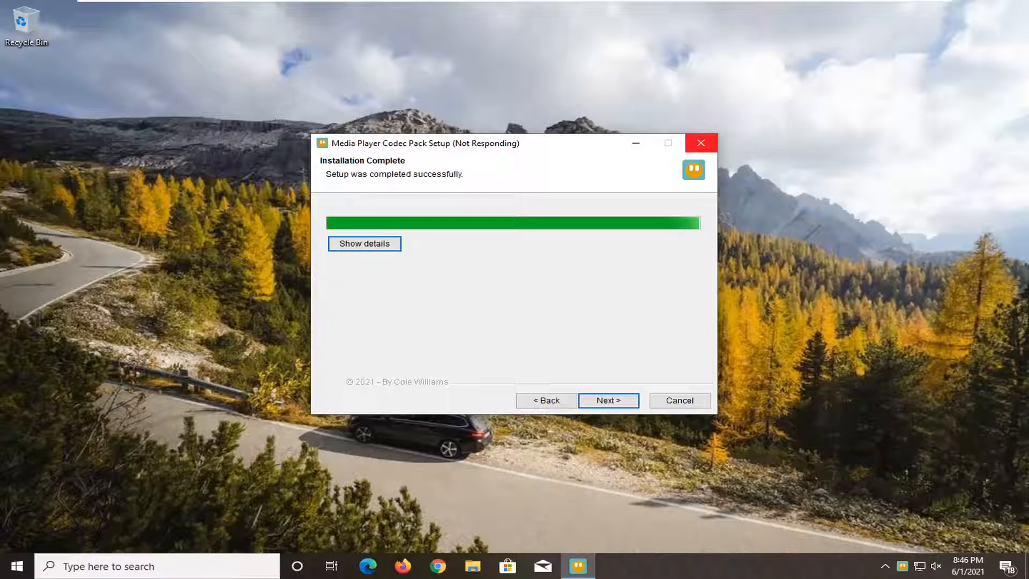
Move past the Installation Complete page and answer No to viewing the file association guide.
click(607, 399)
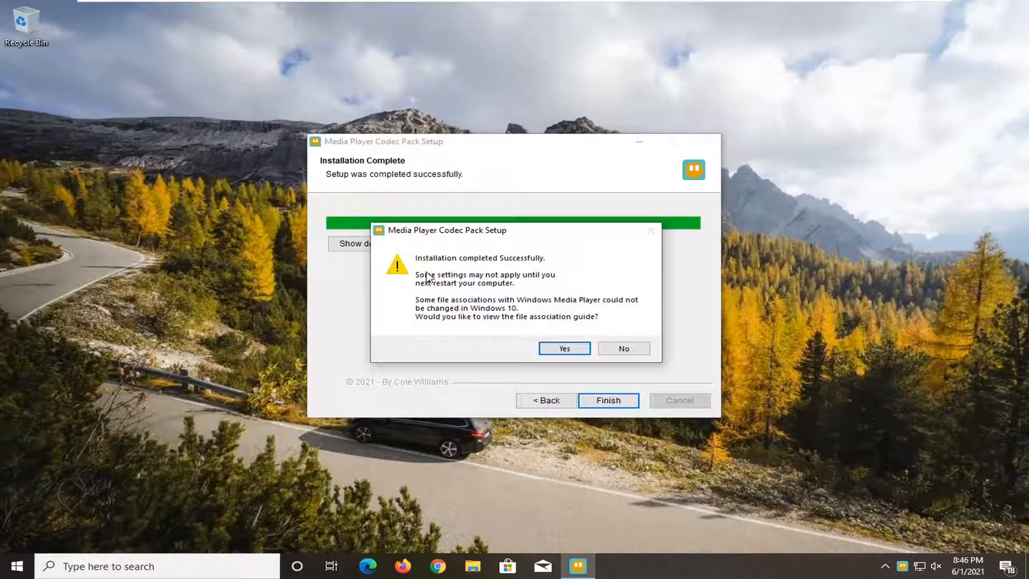
mouse_move(437, 293)
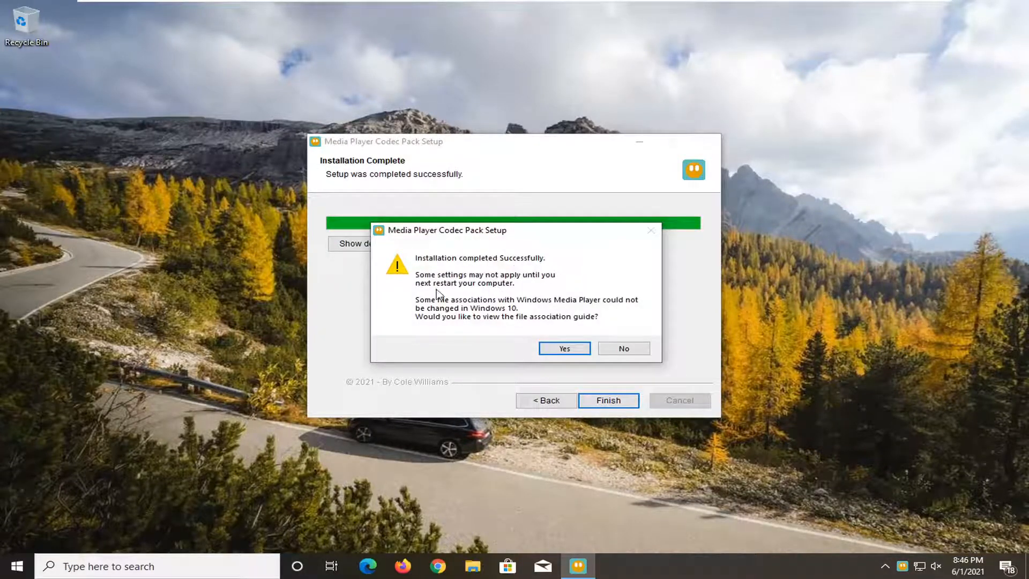
mouse_move(519, 309)
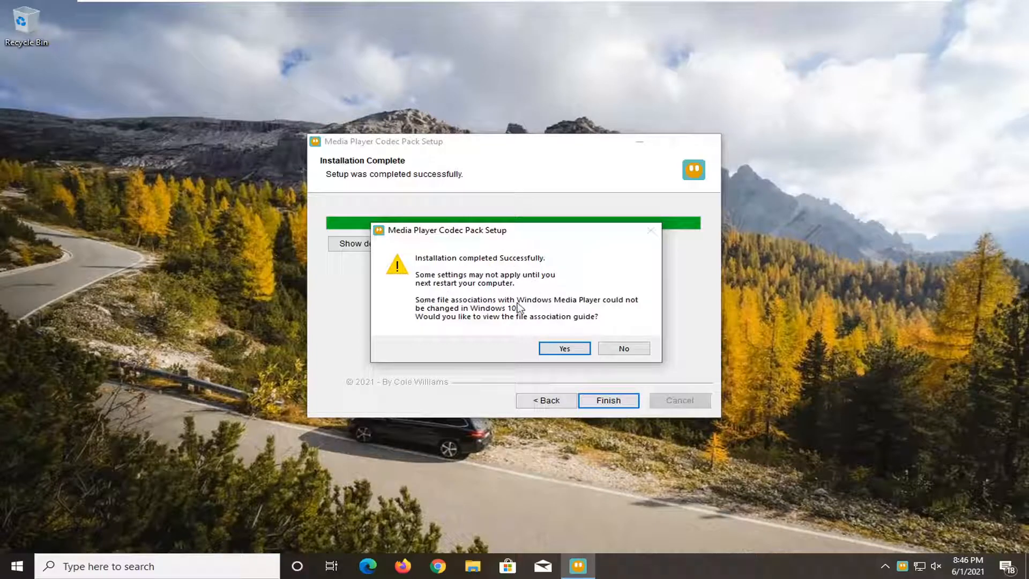
mouse_move(518, 310)
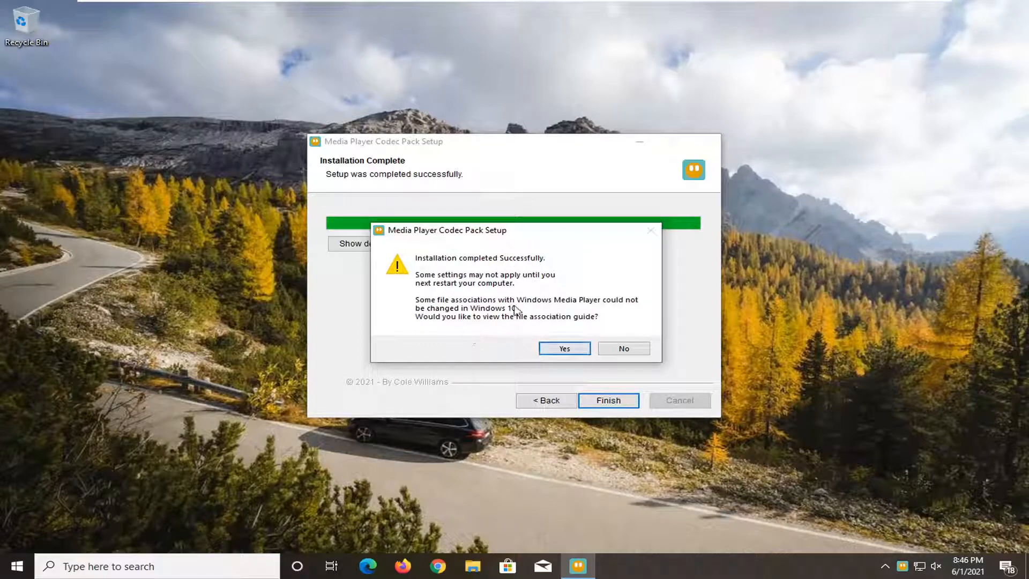
mouse_move(437, 328)
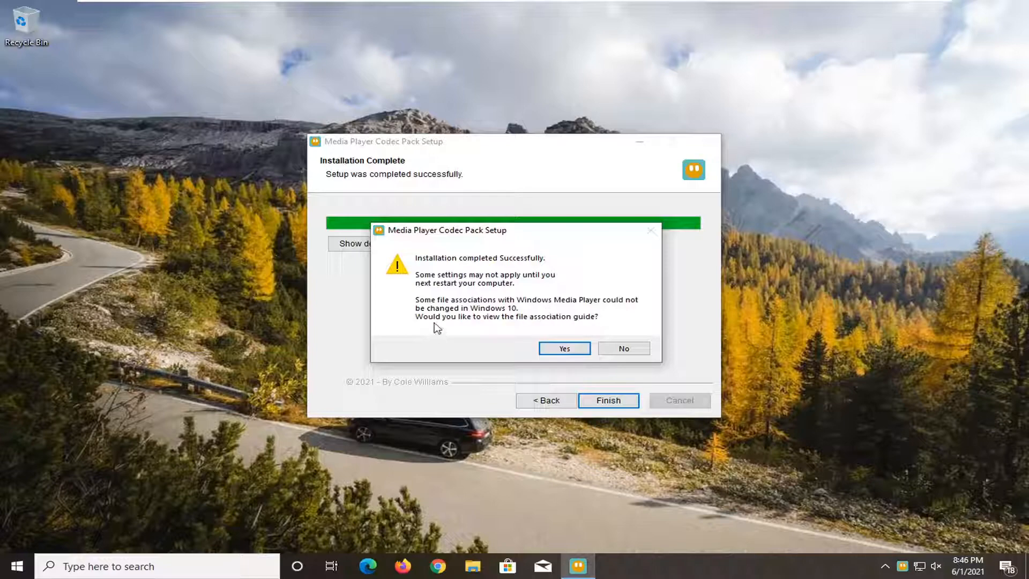
mouse_move(600, 323)
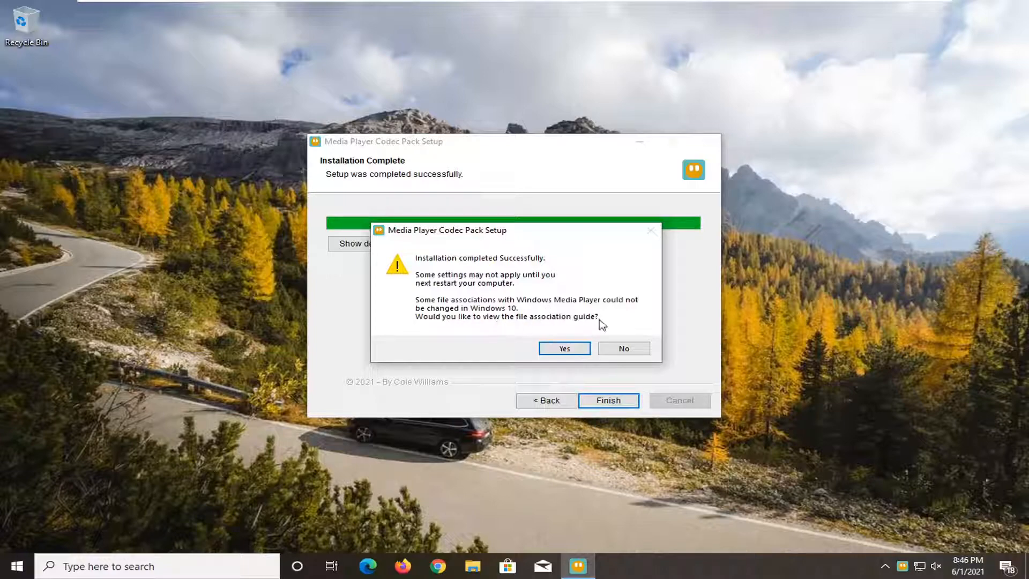
click(622, 347)
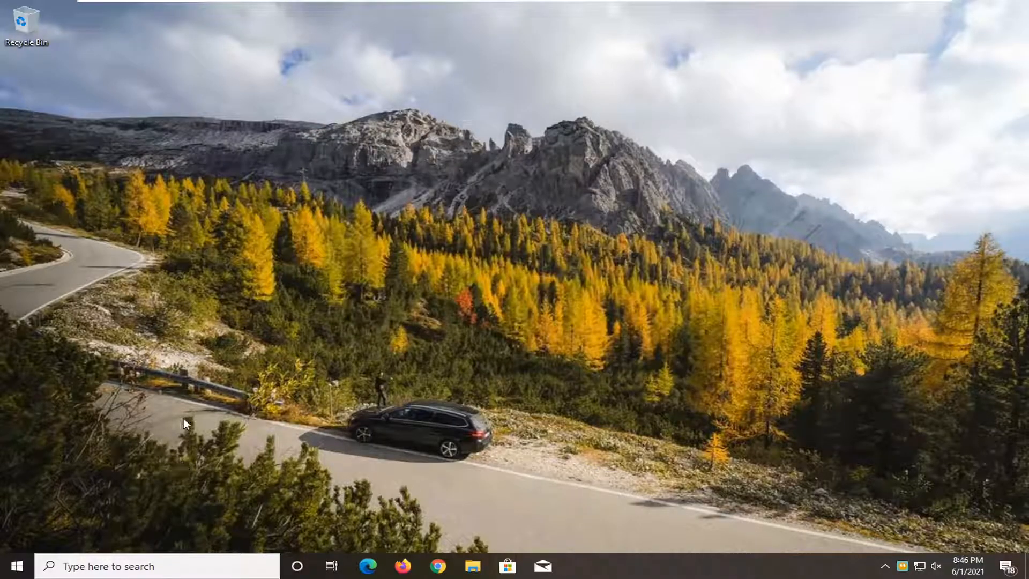
Restart the computer from the Start menu's Power options to apply the codec settings.
click(13, 565)
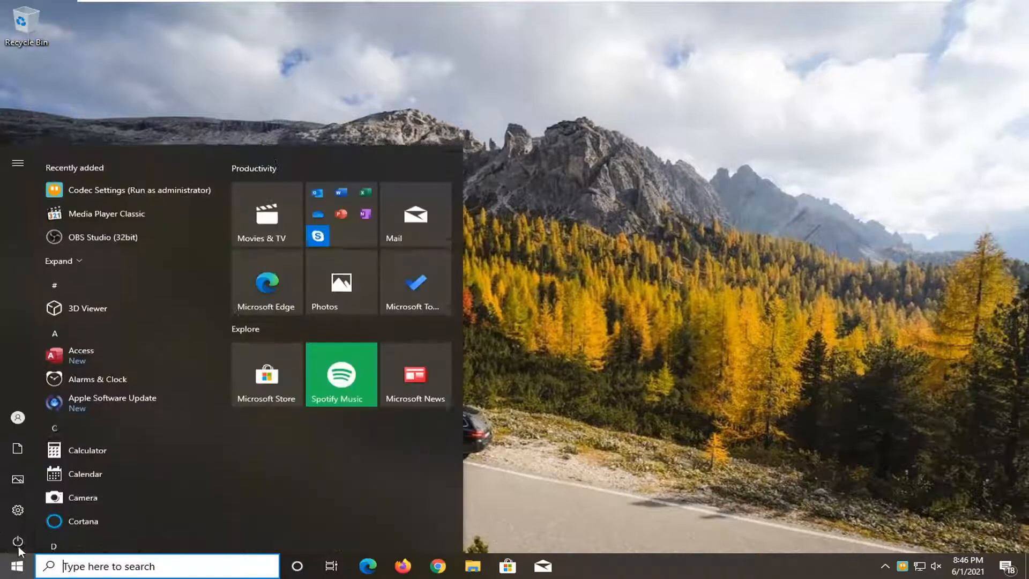
click(18, 540)
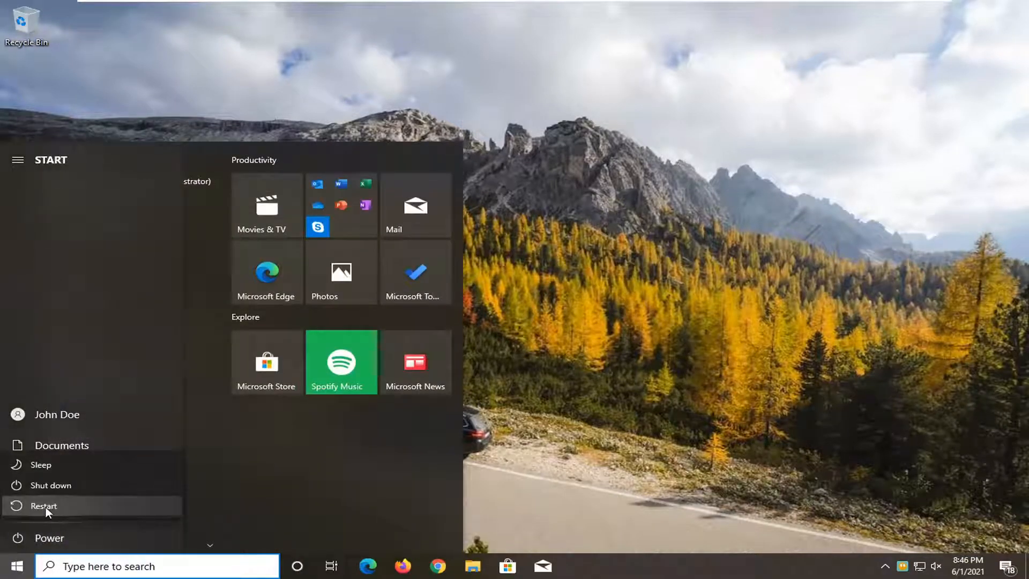
click(44, 505)
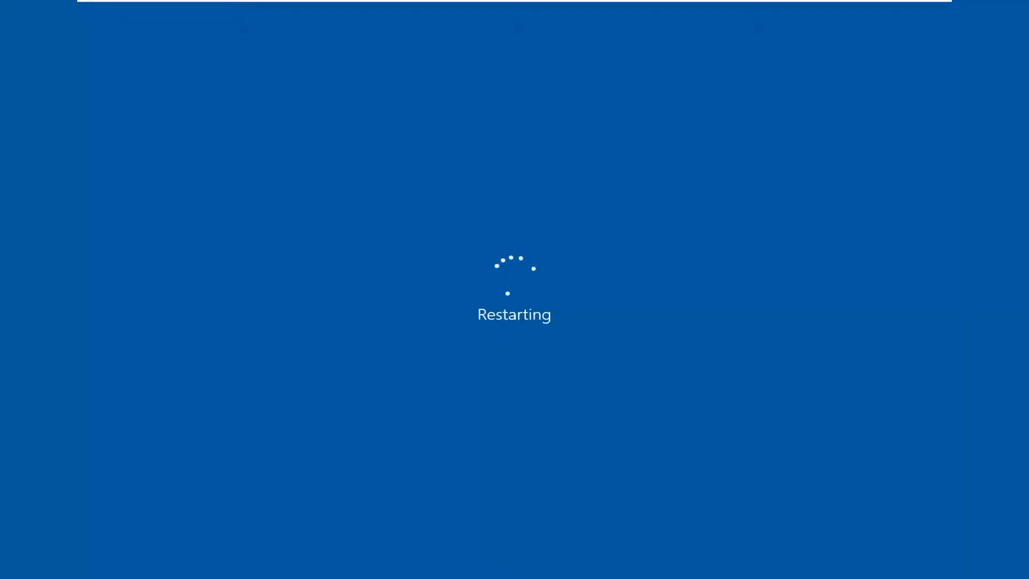